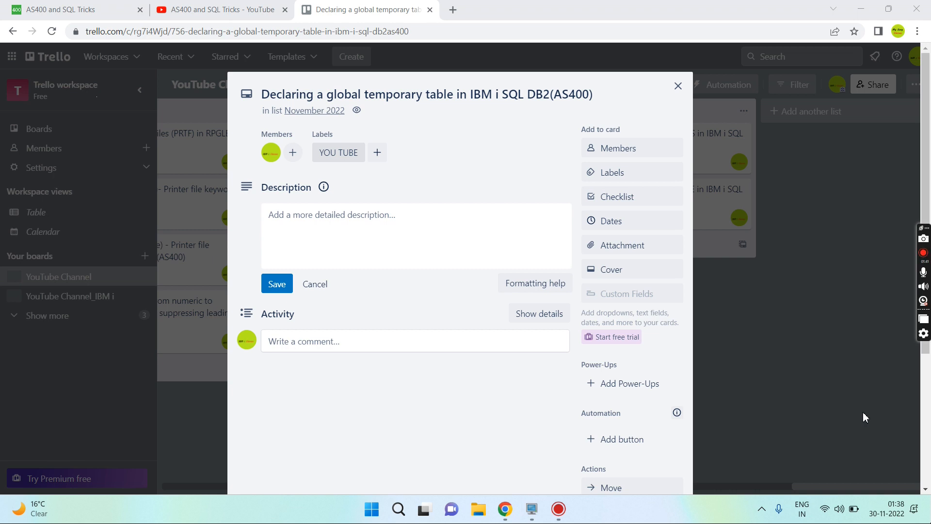
{"action": "mouse_move", "coordinate": [863, 410]}
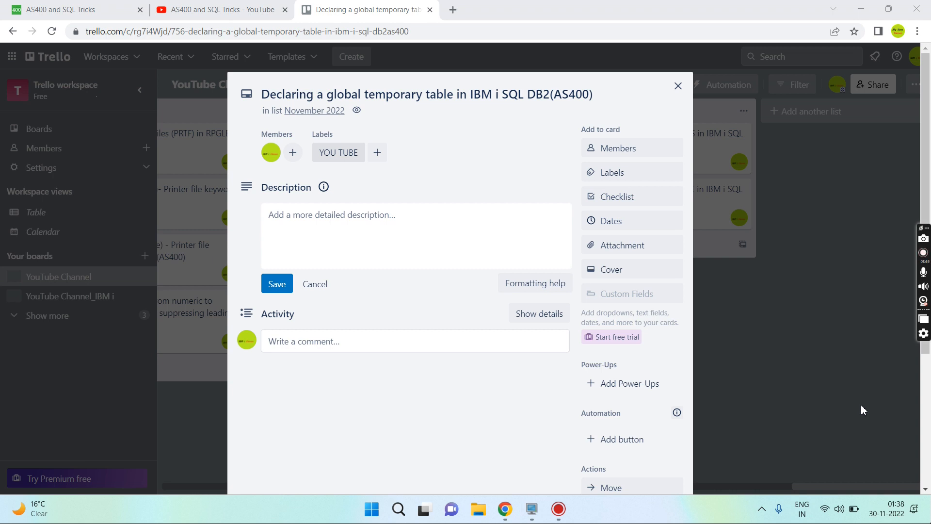
{"action": "mouse_move", "coordinate": [595, 516]}
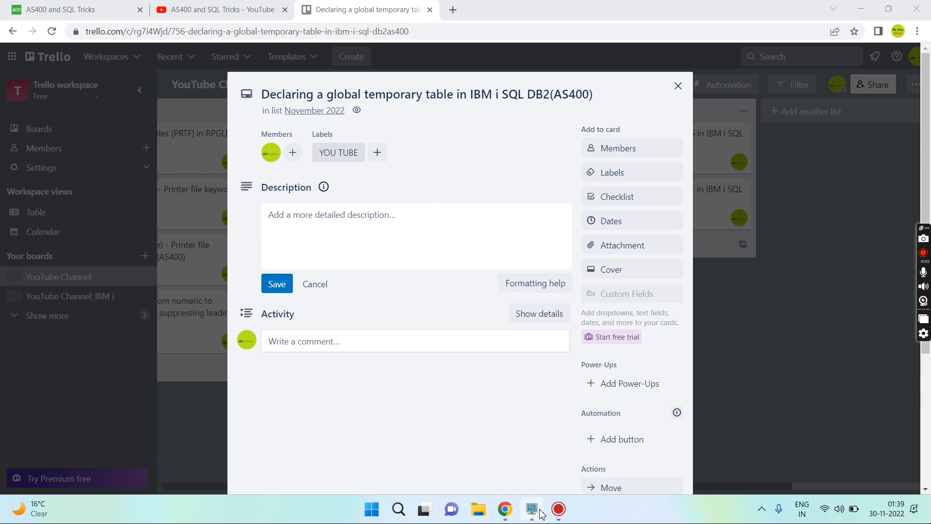
Run 'declare global temporary table (fld1 char(20))' with no name, which is rejected as an invalid token
{"action": "left_click", "coordinate": [530, 509]}
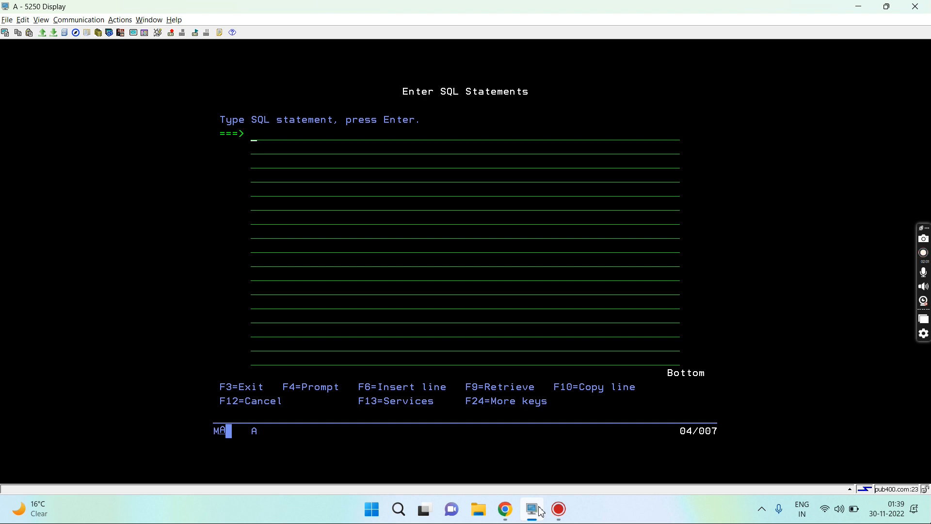
{"action": "type", "text": "de"}
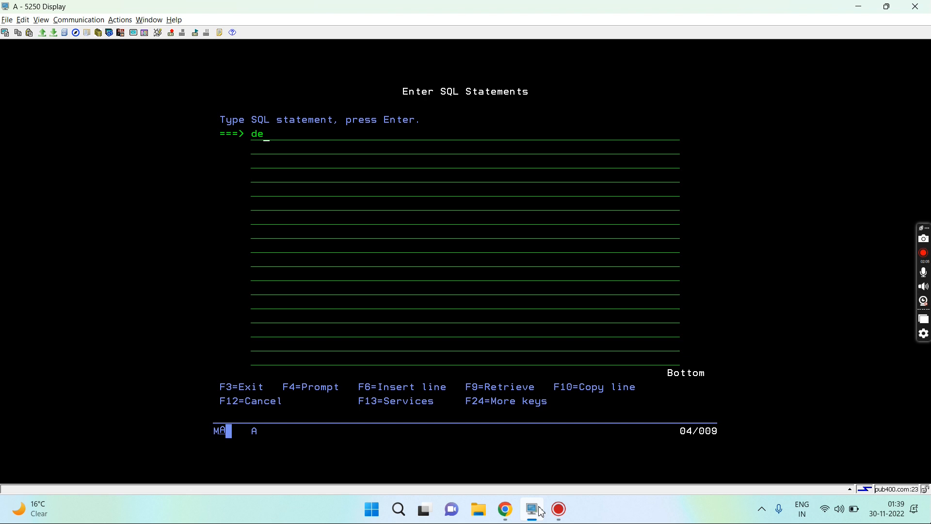
{"action": "type", "text": "clar"}
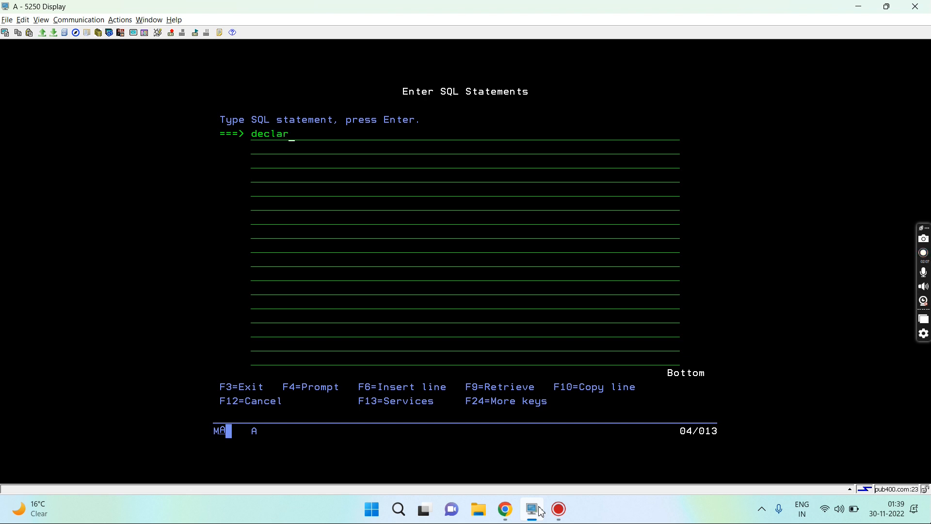
{"action": "type", "text": "e gl"}
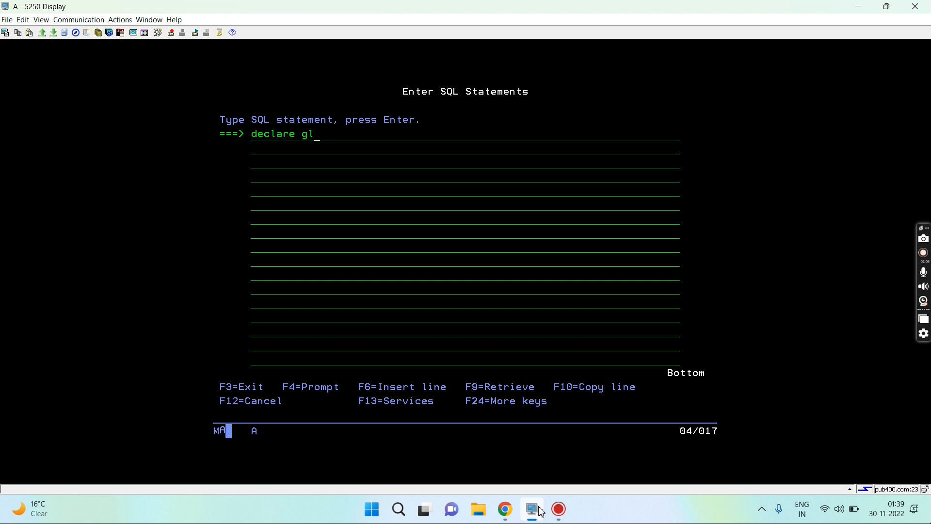
{"action": "type", "text": "obal temporary"}
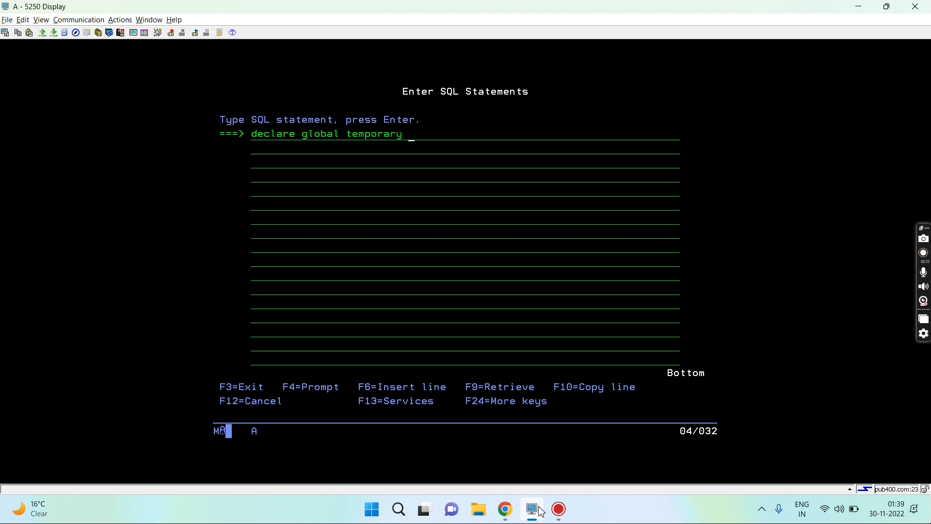
{"action": "type", "text": "table"}
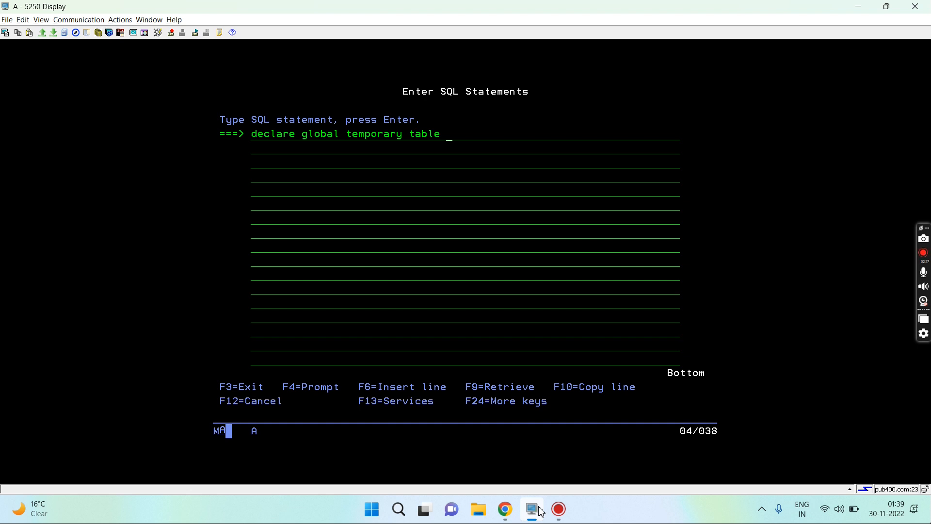
{"action": "type", "text": "("}
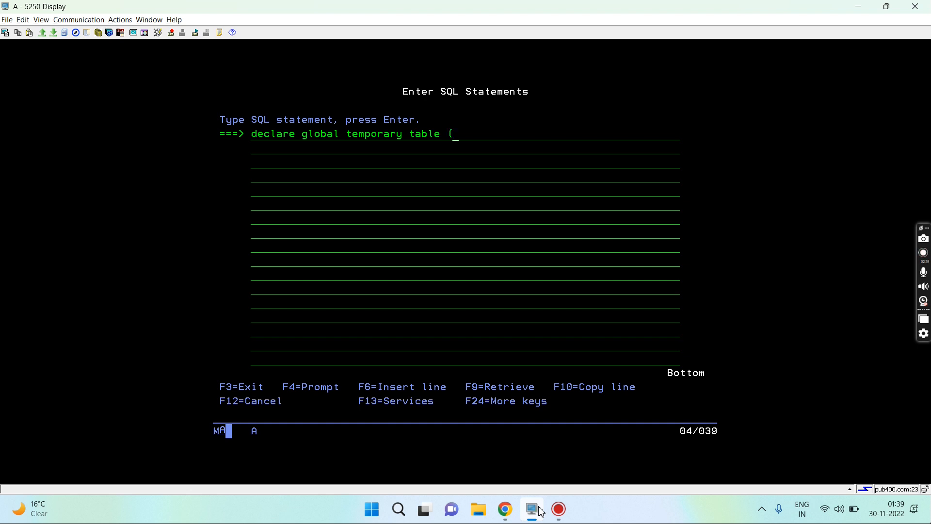
{"action": "type", "text": "fld1"}
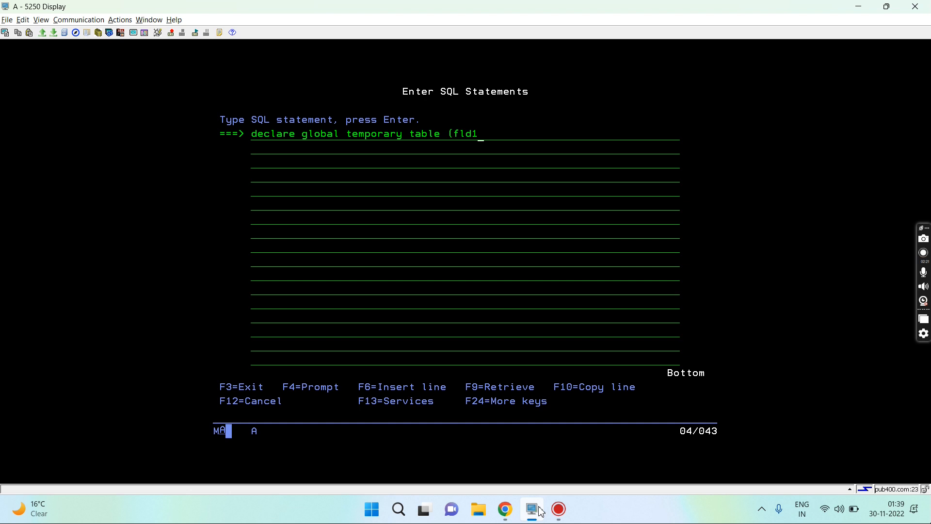
{"action": "type", "text": "char"}
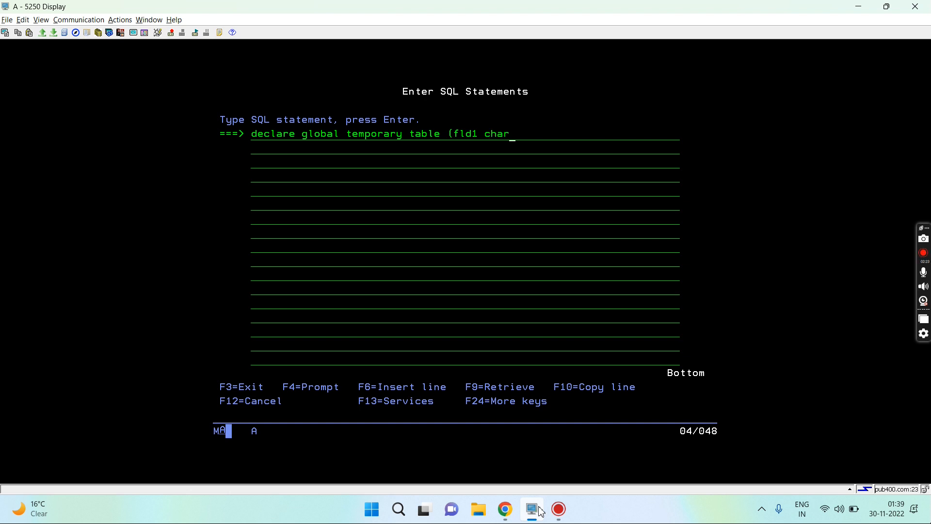
{"action": "type", "text": "(20)"}
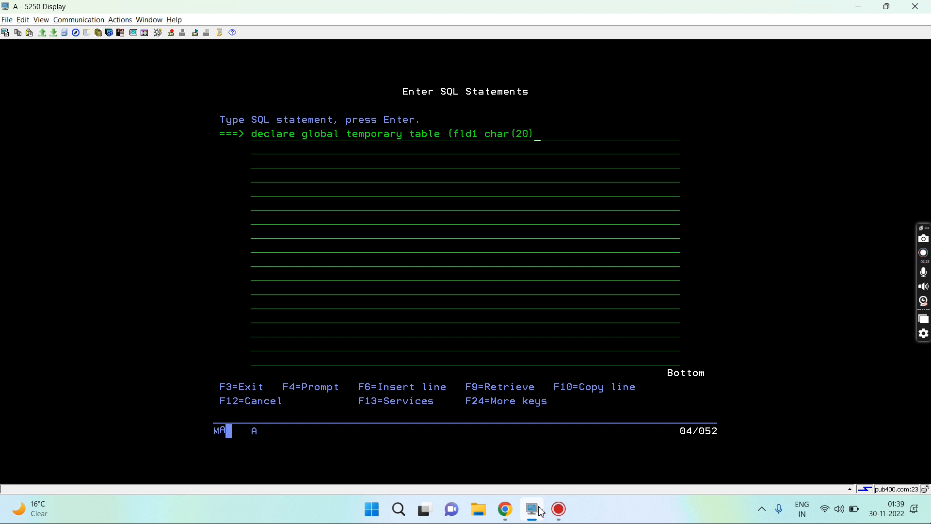
{"action": "type", "text": ")"}
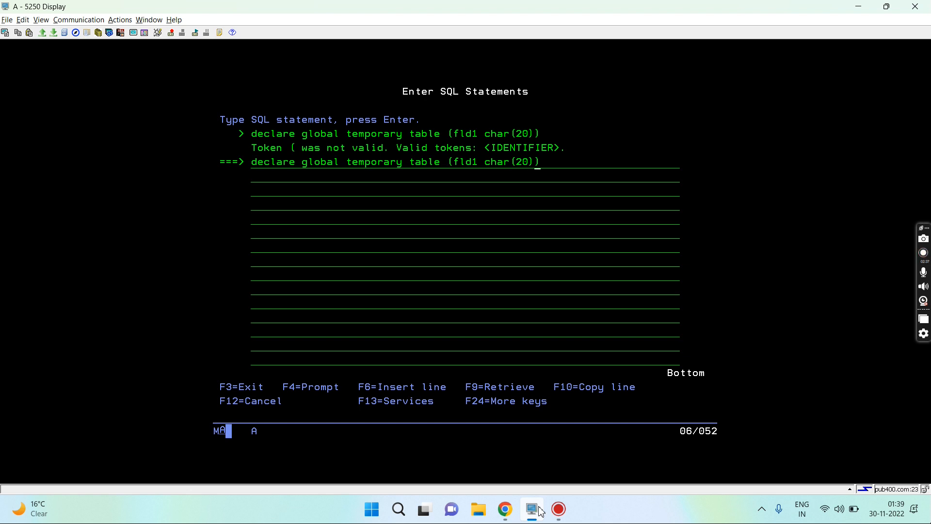
Add the name gt1 before the column list and rerun, creating GT1 in QTEMP
{"action": "left_click", "coordinate": [452, 161]}
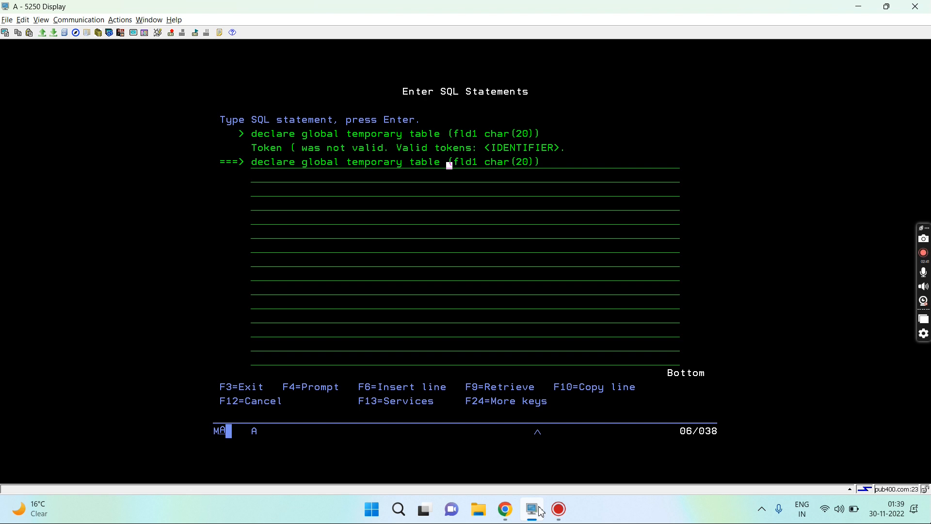
{"action": "type", "text": "gt1"}
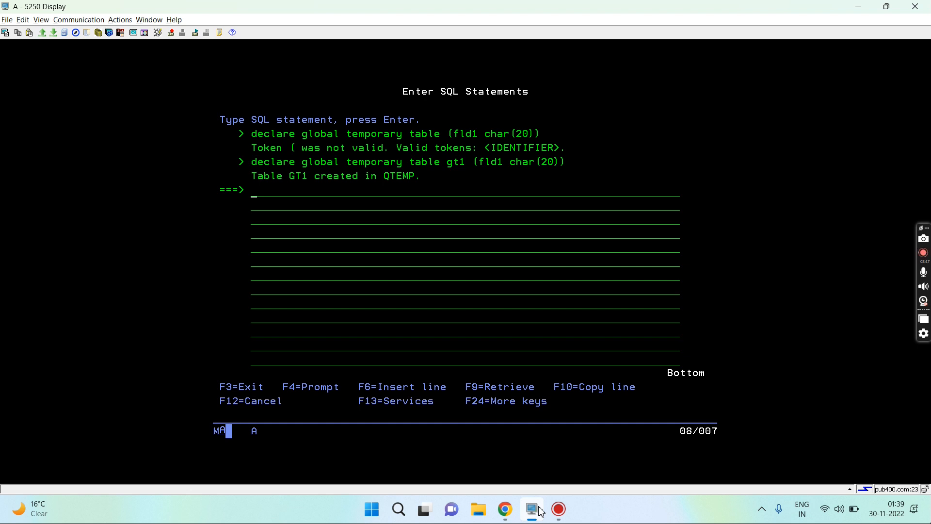
{"action": "mouse_move", "coordinate": [665, 366]}
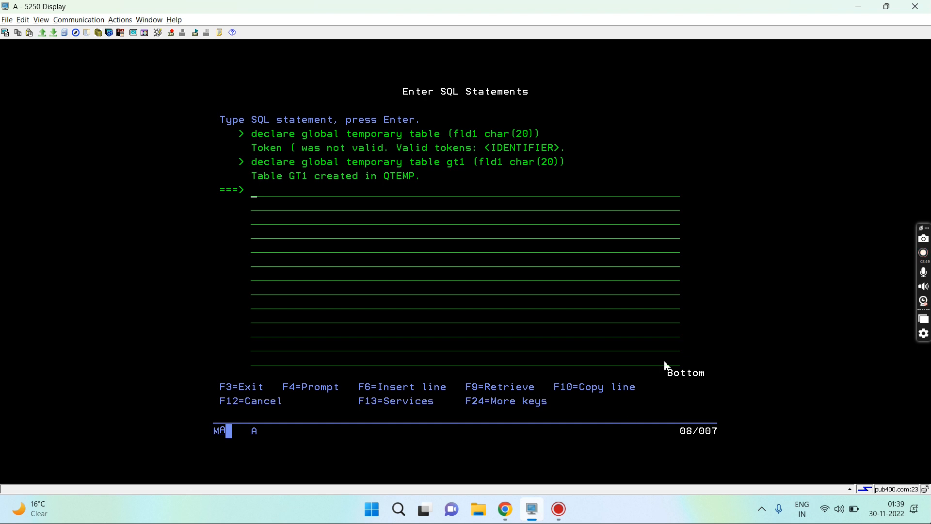
{"action": "mouse_move", "coordinate": [477, 168]}
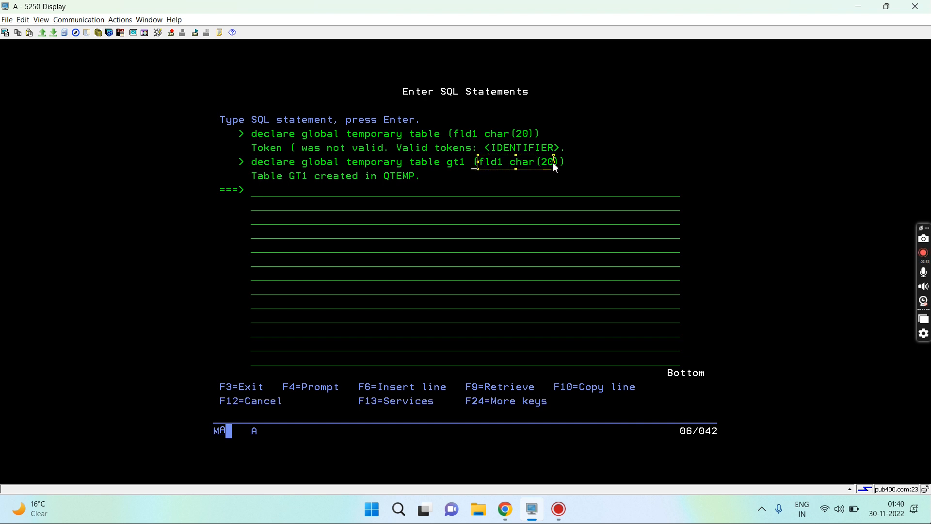
{"action": "mouse_move", "coordinate": [354, 179]}
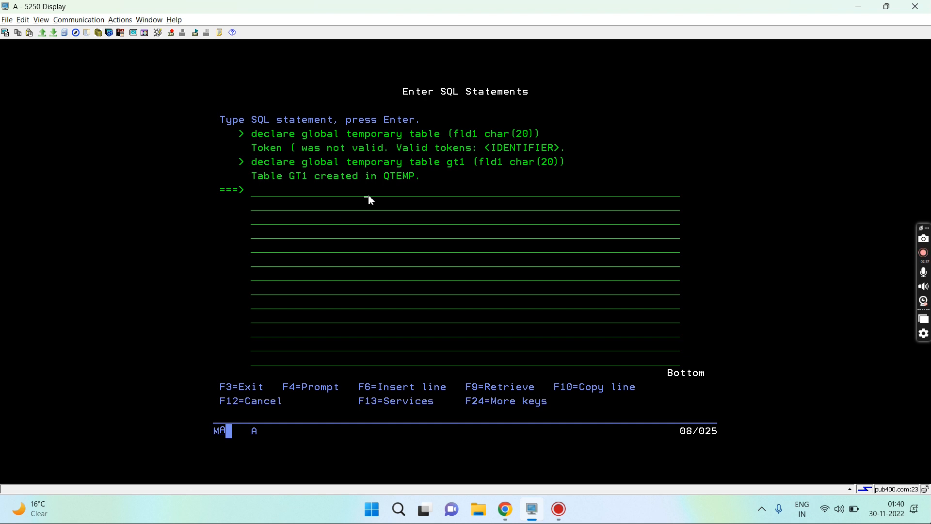
Run select * from gt1, insert row 'A' into FLD1, reselect, and recall earlier statements
{"action": "type", "text": "sel"}
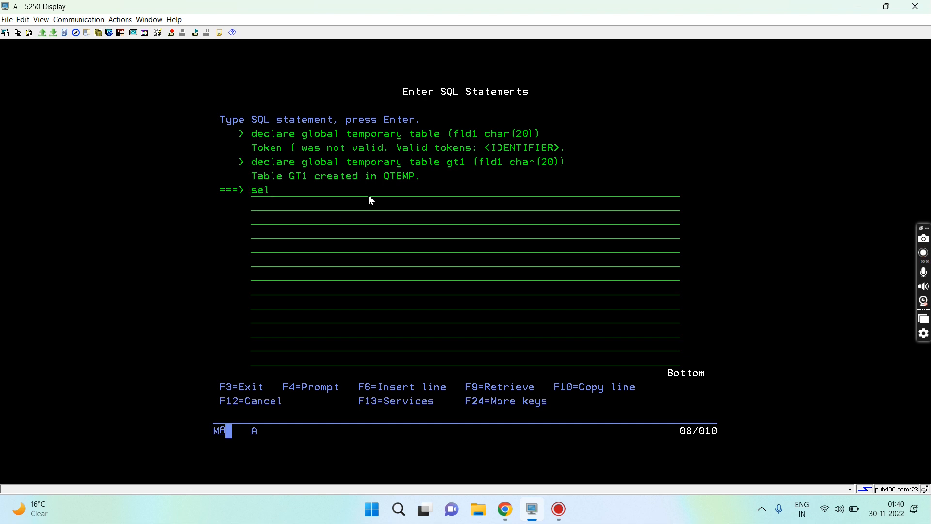
{"action": "type", "text": "ect * from"}
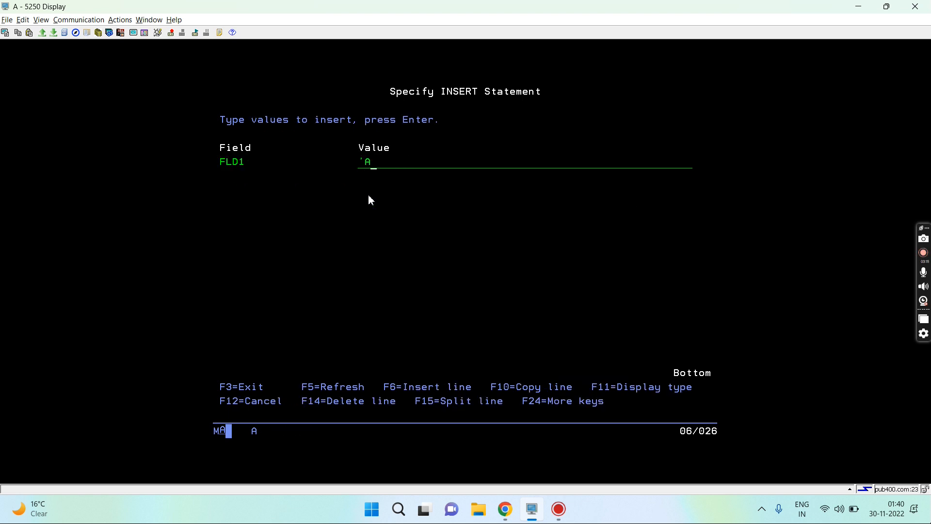
{"action": "key", "text": "Return"}
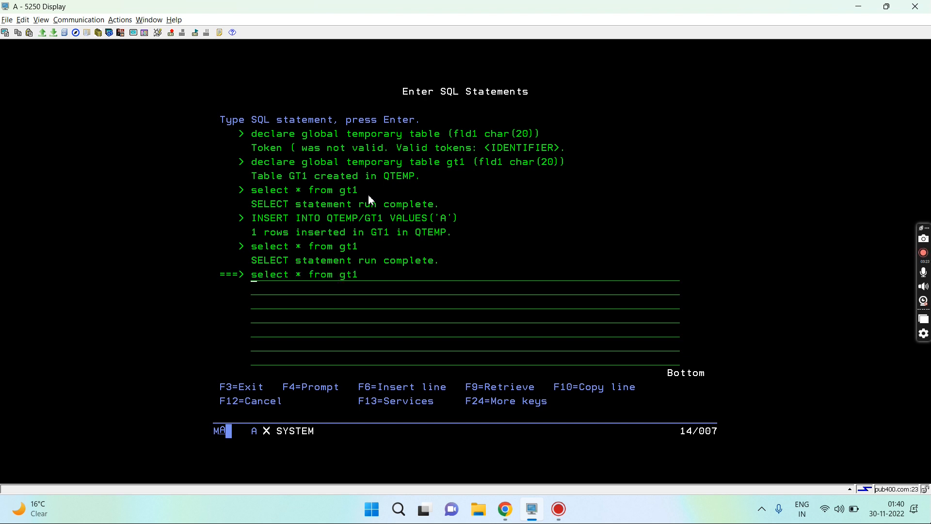
{"action": "key", "text": "F9"}
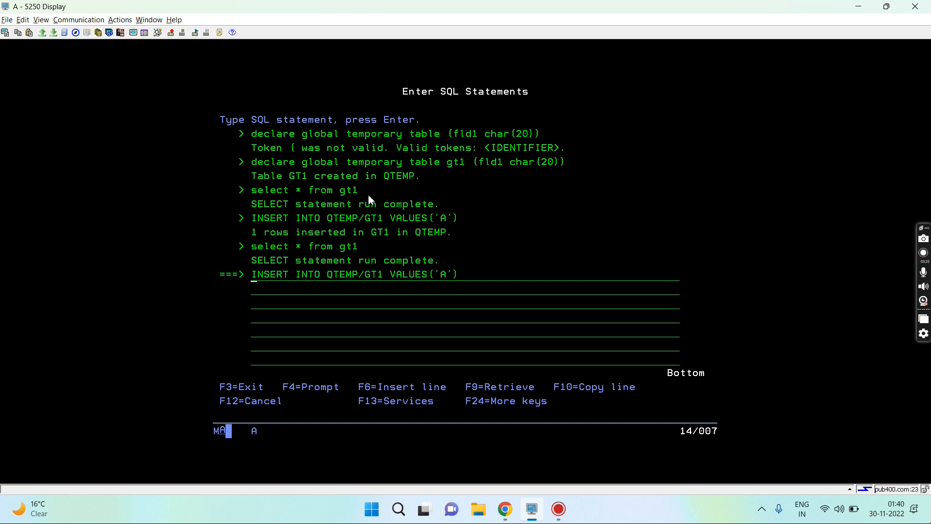
{"action": "key", "text": "f9"}
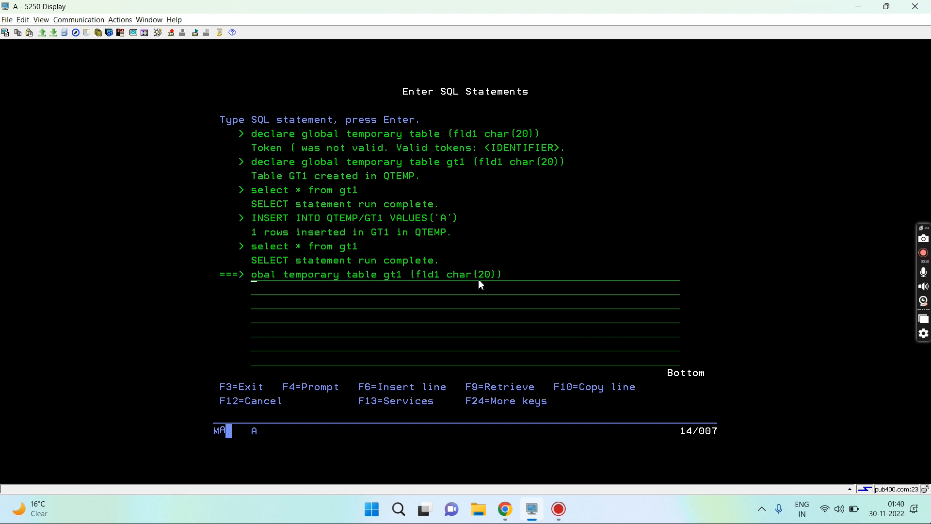
Run select * from pf1 and edit the recalled declaration into 'declare global temporary table gt2 like pf1'
{"action": "type", "text": "sel"}
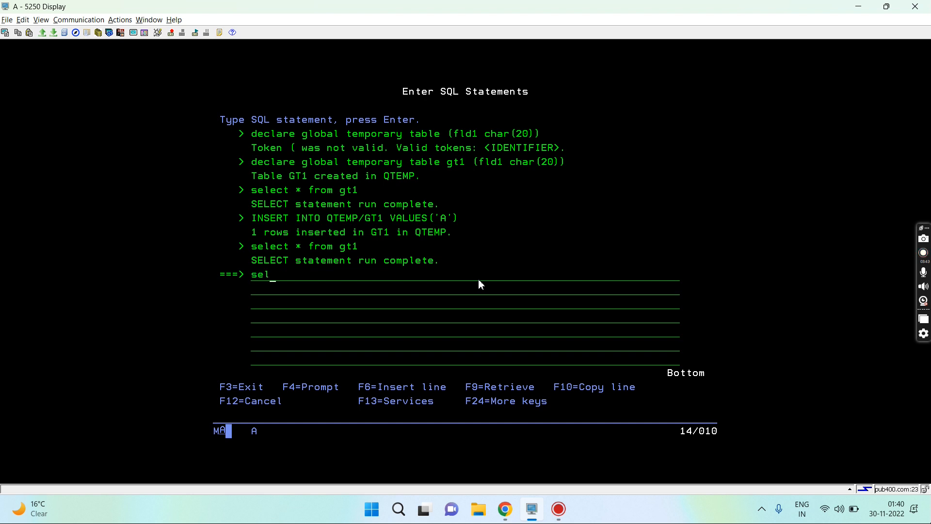
{"action": "type", "text": "ect * from gt1"}
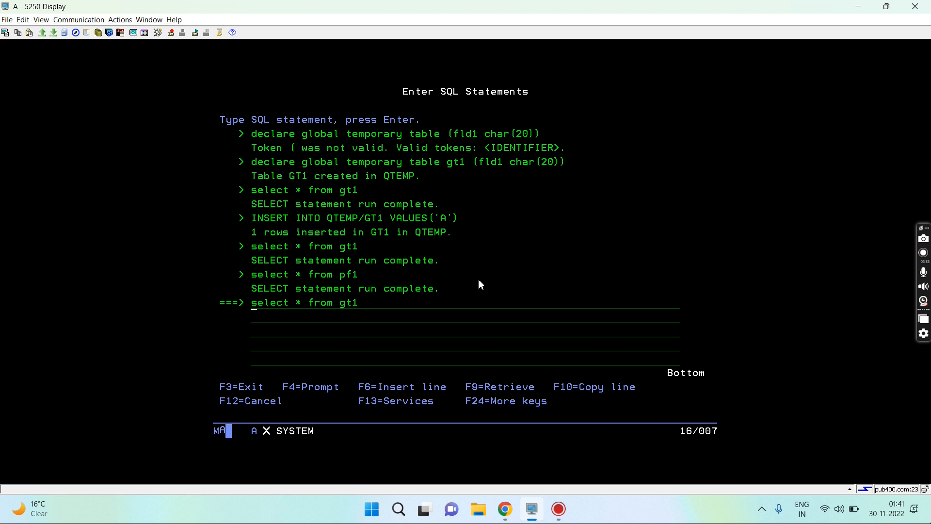
{"action": "key", "text": "f9"}
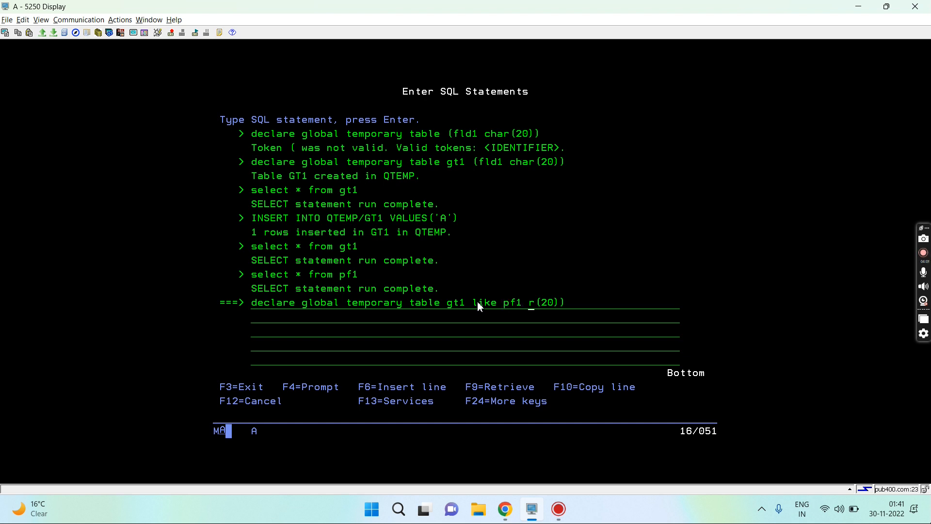
{"action": "key", "text": "BackSpace"}
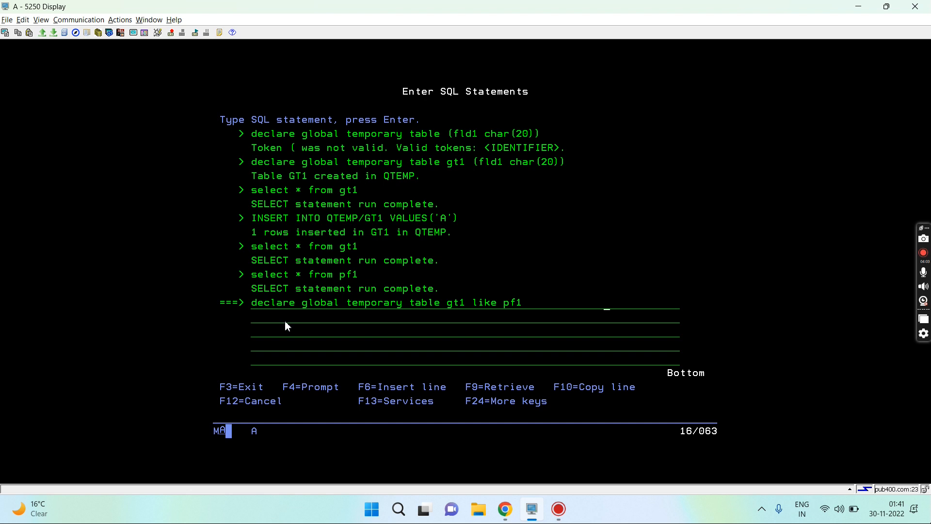
{"action": "mouse_move", "coordinate": [513, 306]}
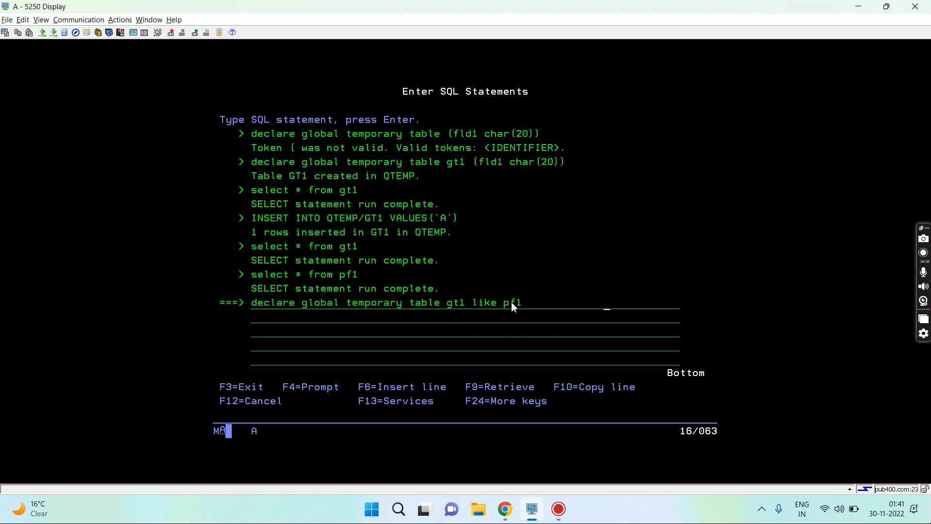
{"action": "mouse_move", "coordinate": [543, 316]}
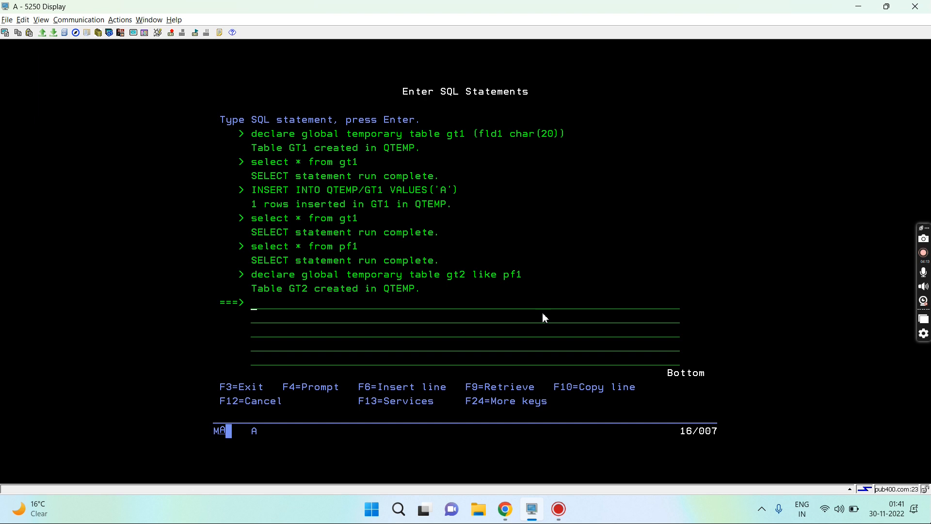
Enter select * from gt2 and bring up the Specify SELECT Statement prompt
{"action": "type", "text": "select * fro"}
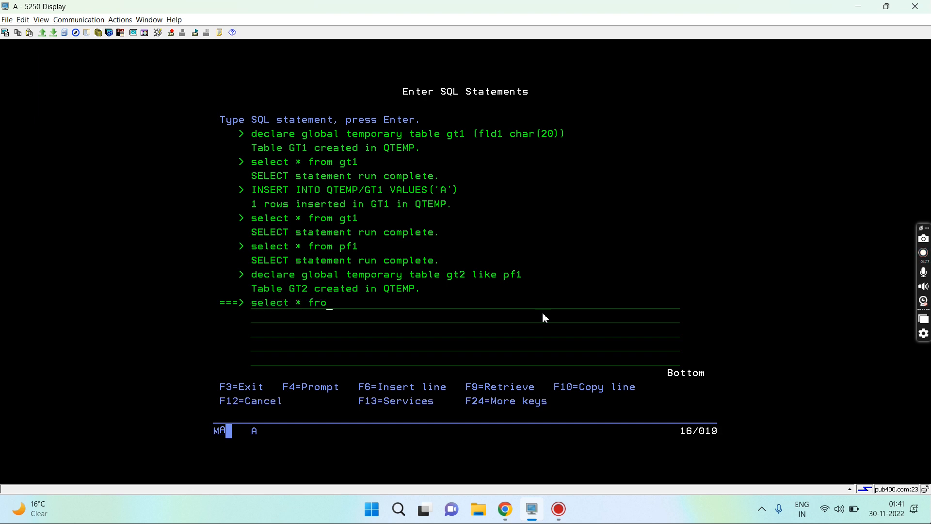
{"action": "type", "text": "m gt2"}
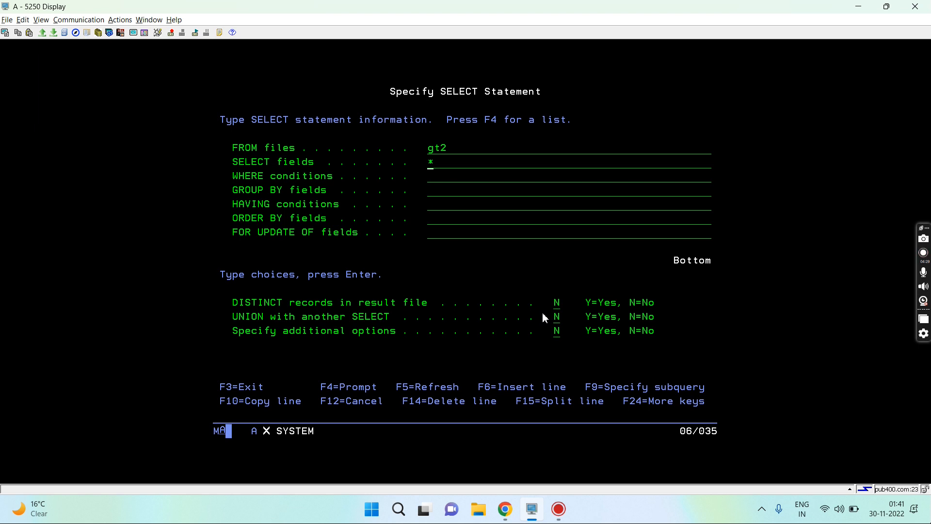
Rework the GT2 declaration to 'as (select empid from pf1 where empid = 1) with data' and run it; GT2 already exists
{"action": "key", "text": "F12"}
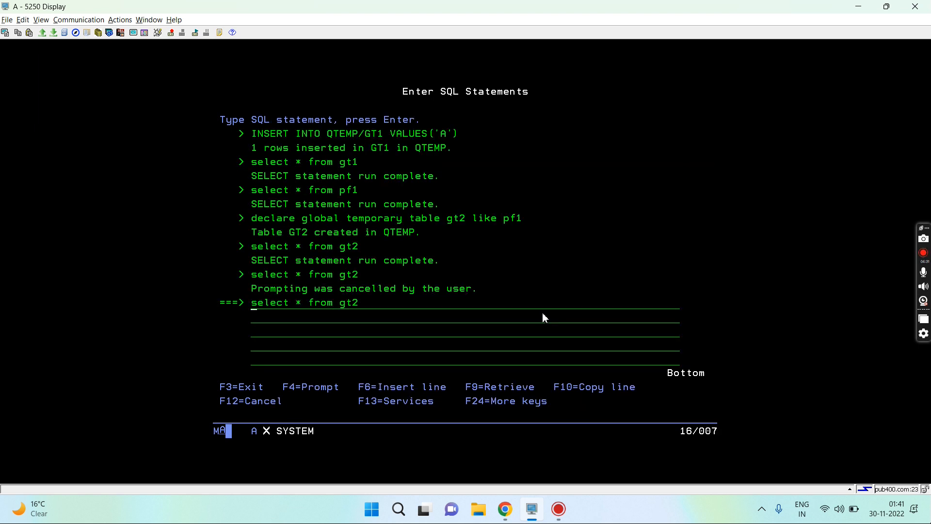
{"action": "key", "text": "F9"}
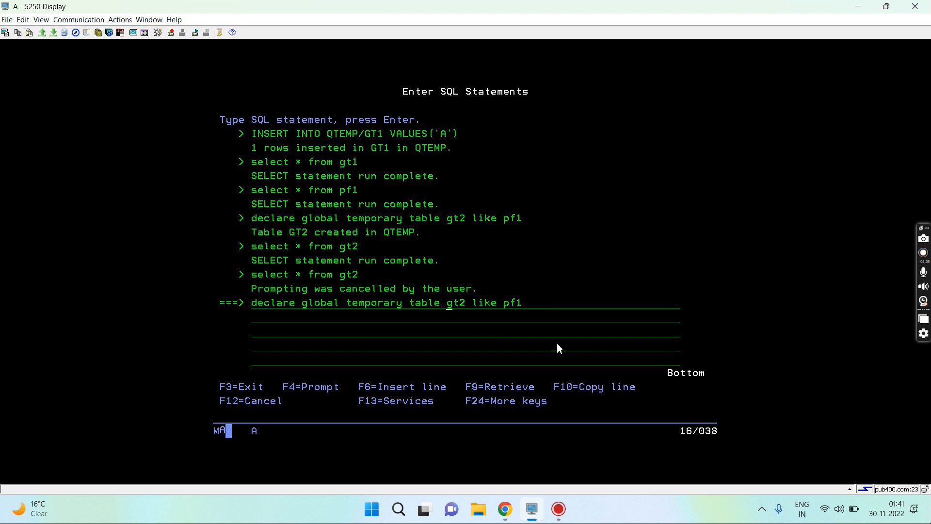
{"action": "type", "text": "as"}
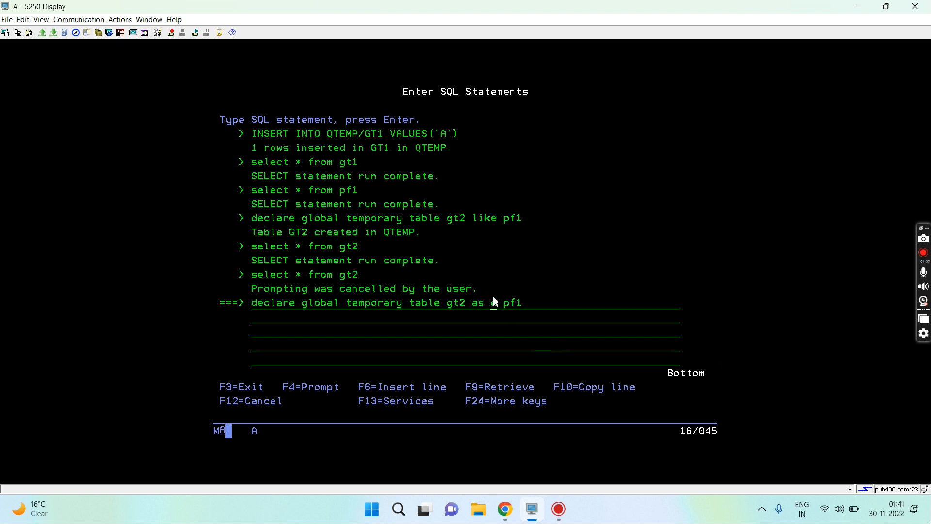
{"action": "key", "text": "BackSpace"}
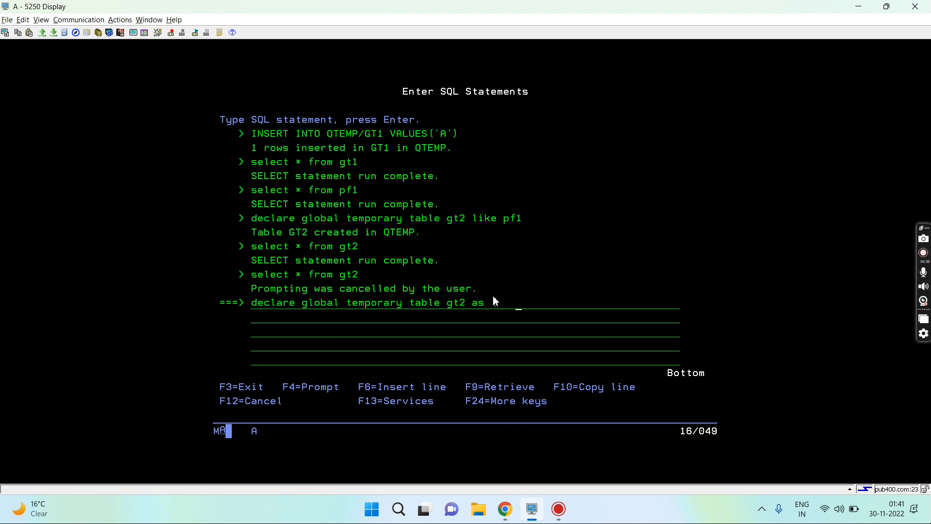
{"action": "type", "text": "select"}
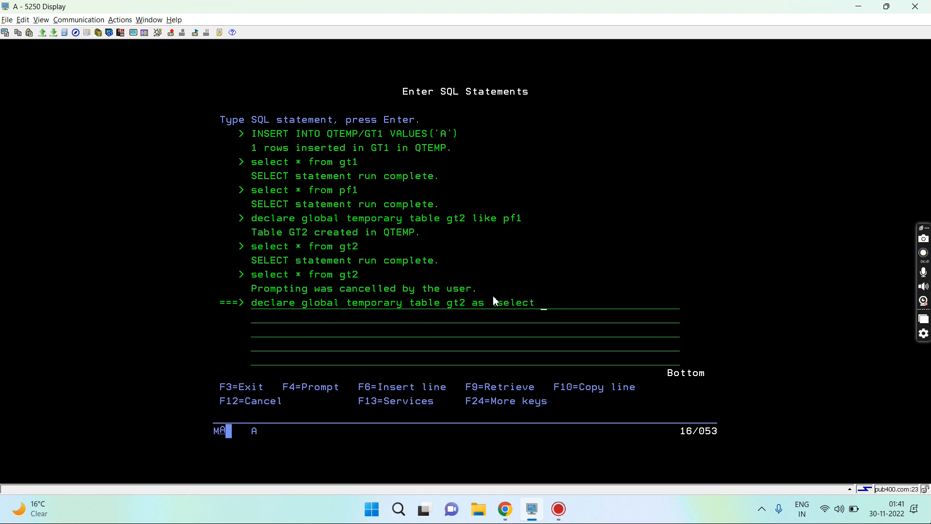
{"action": "type", "text": "empid f"}
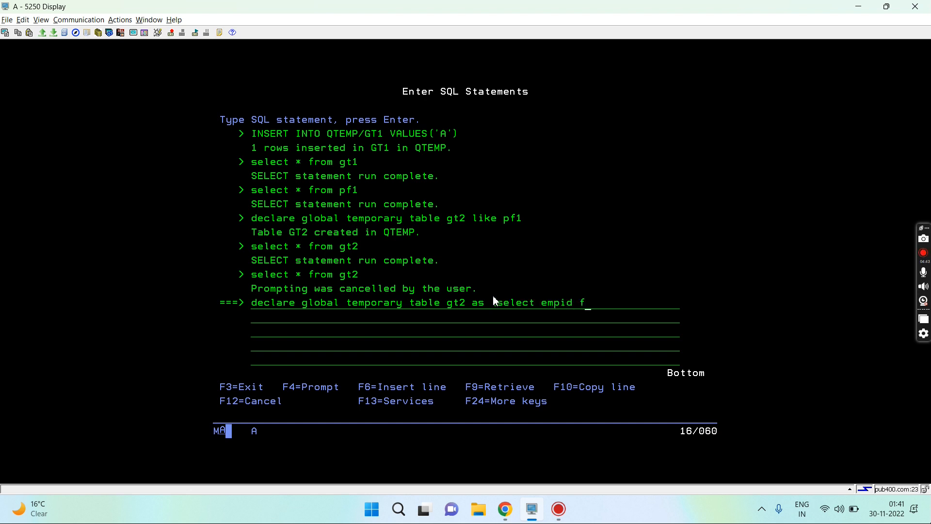
{"action": "type", "text": "rom t"}
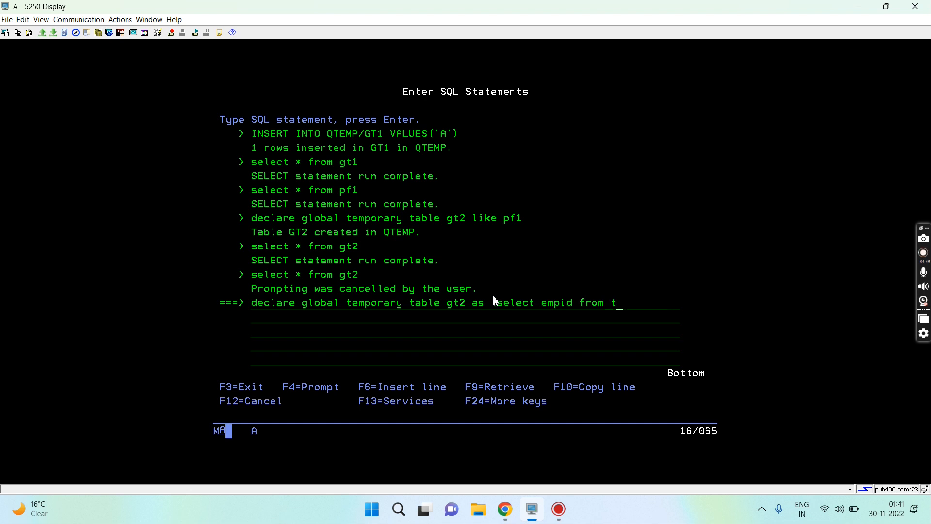
{"action": "type", "text": "pf"}
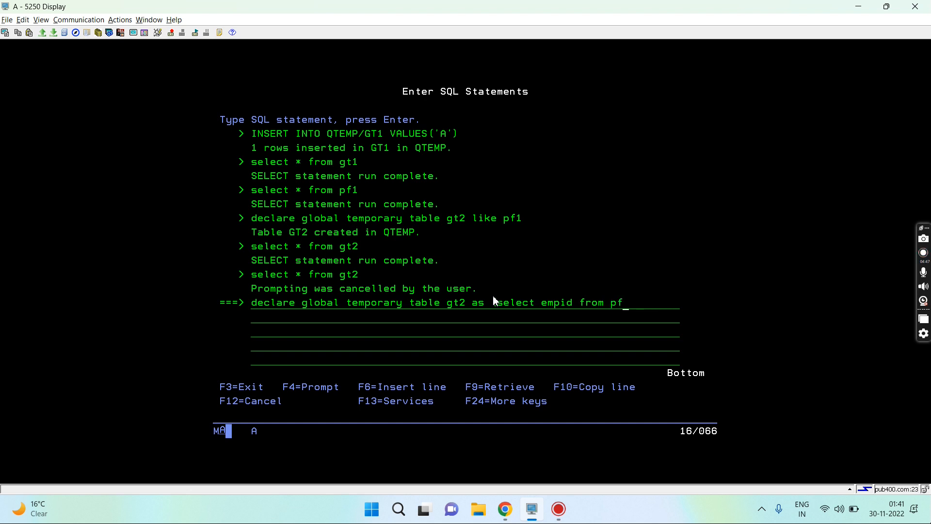
{"action": "type", "text": "1 where"}
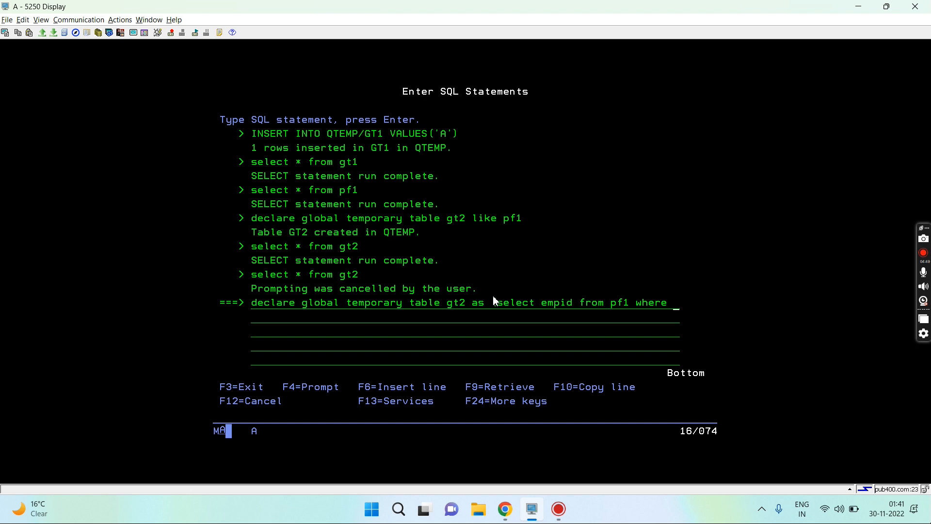
{"action": "type", "text": "em"}
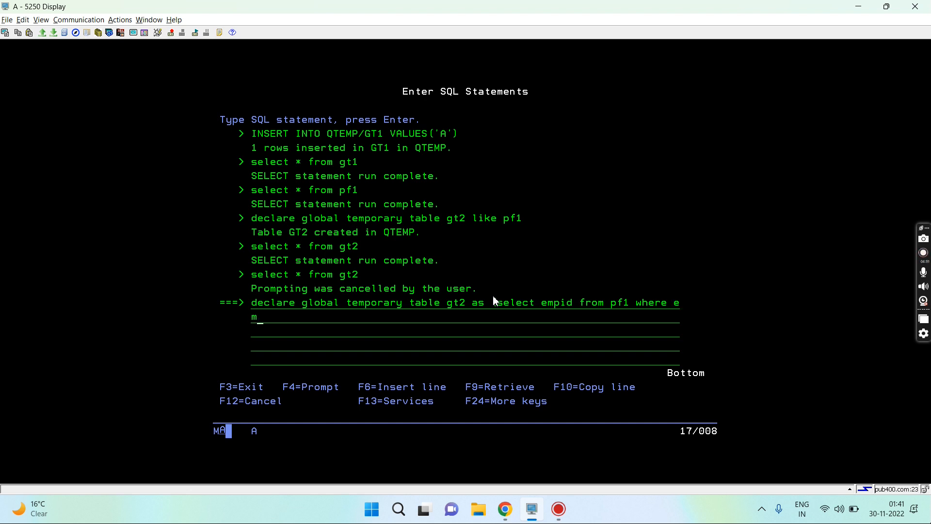
{"action": "type", "text": "pid ="}
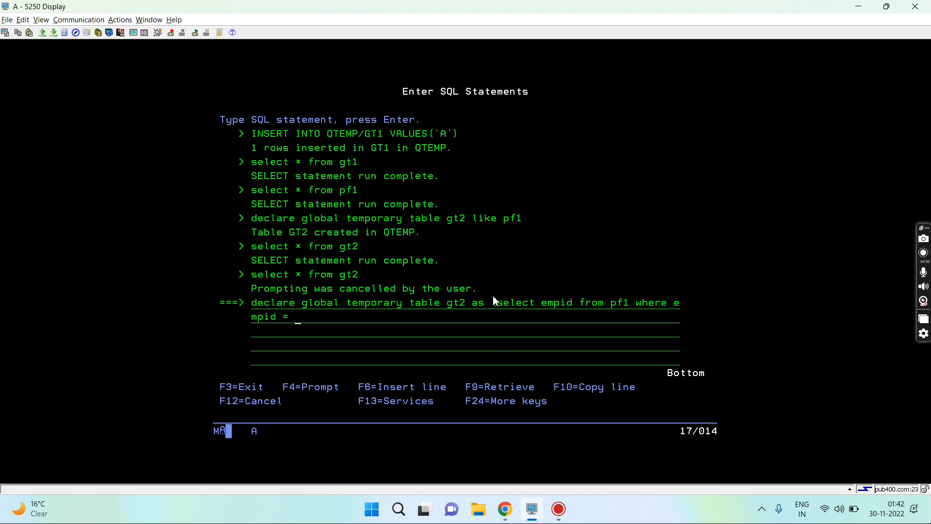
{"action": "type", "text": "1)"}
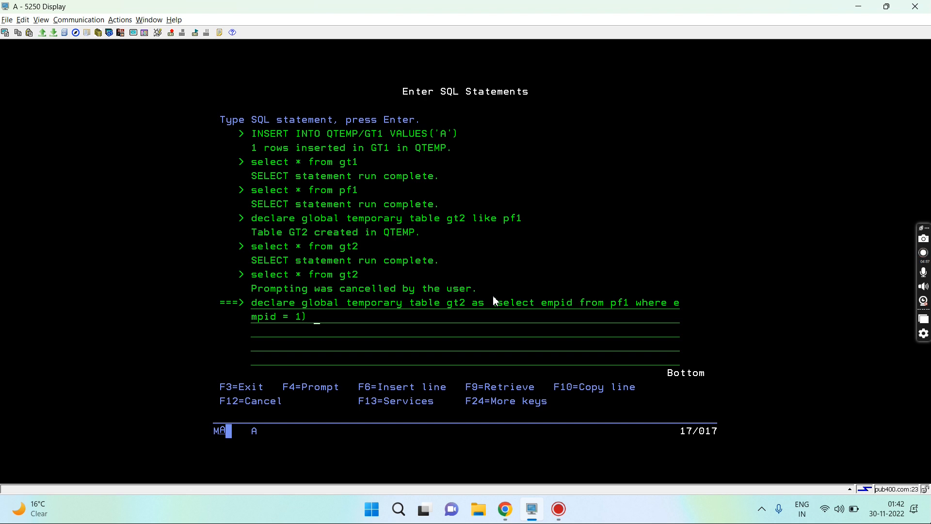
{"action": "type", "text": "with data"}
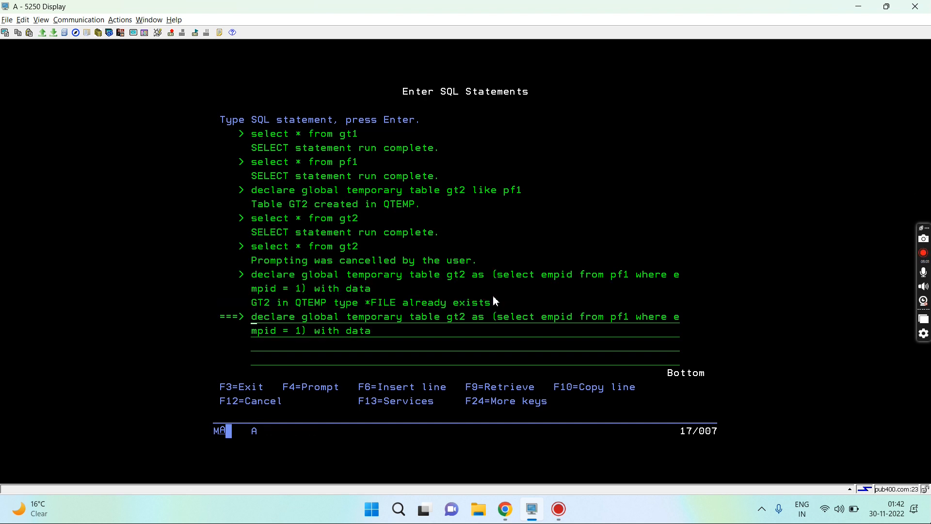
{"action": "mouse_move", "coordinate": [466, 333]}
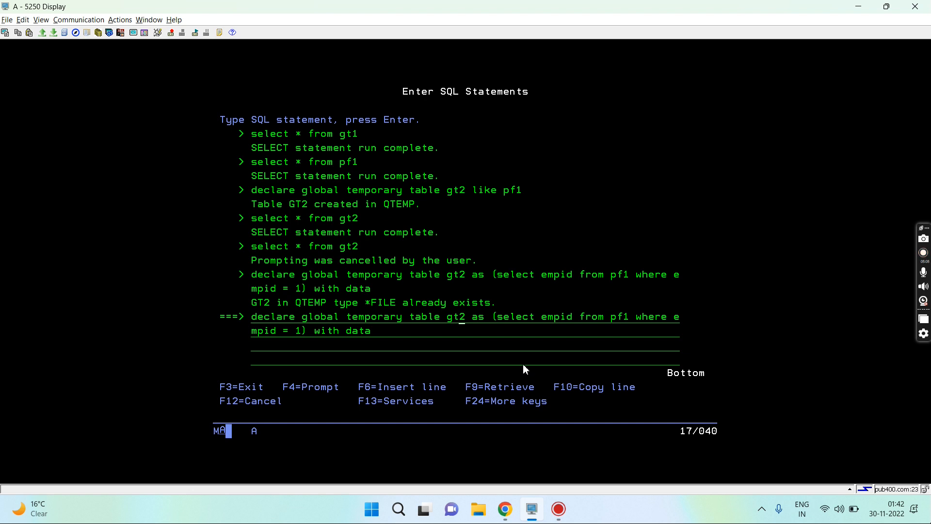
{"action": "type", "text": "3"}
{"action": "key", "text": "Return"}
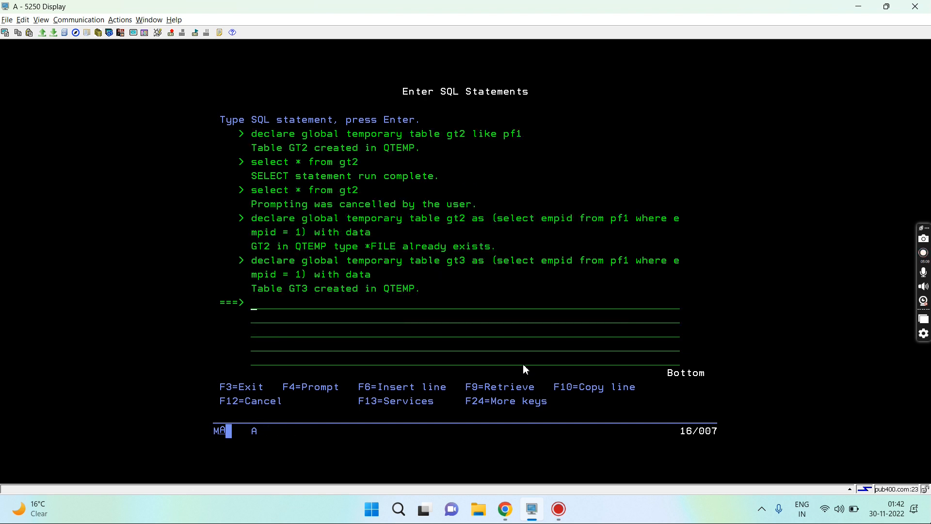
Query the table as gt2 then correct it to gt3, and recall the GT3 declaration
{"action": "type", "text": "select * from gt2"}
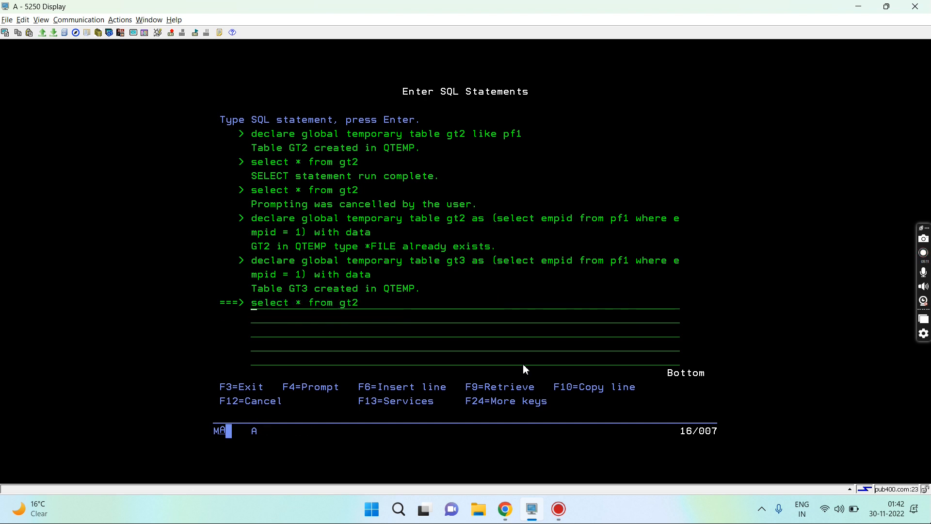
{"action": "left_click", "coordinate": [361, 302]}
{"action": "type", "text": "3"}
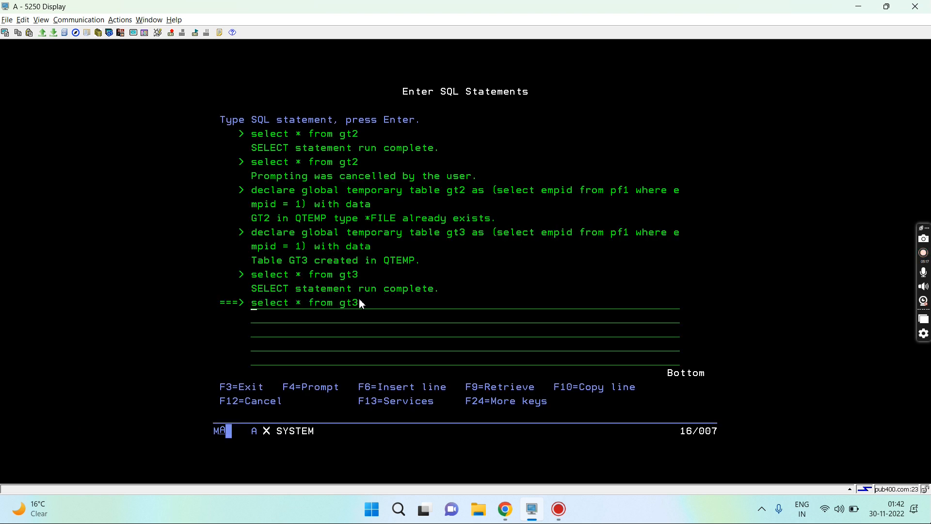
{"action": "key", "text": "F9"}
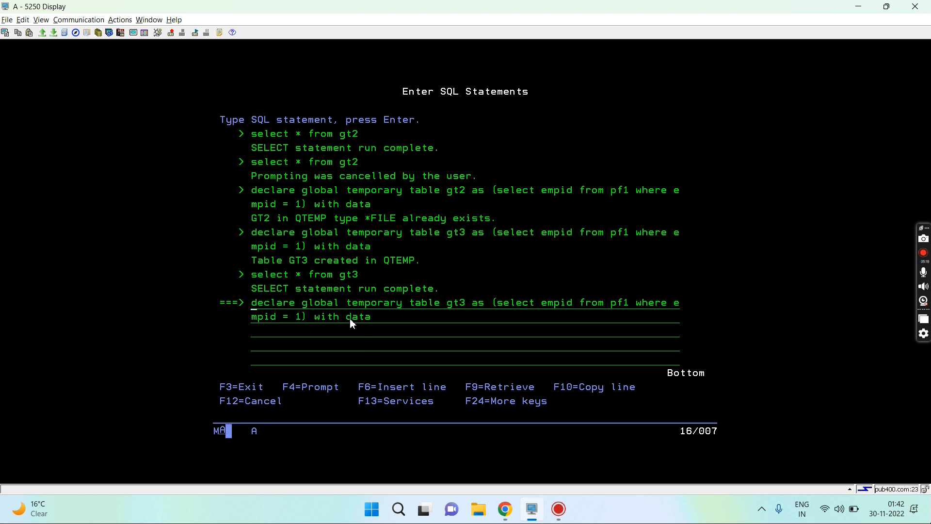
Change the declaration to gt4 with no data and run it, creating GT4 in QTEMP
{"action": "type", "text": "no"}
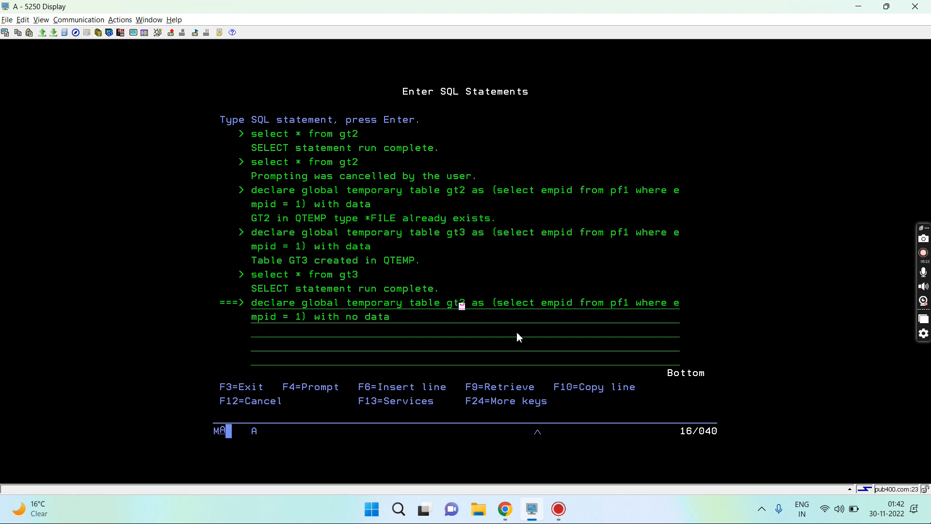
{"action": "type", "text": "4"}
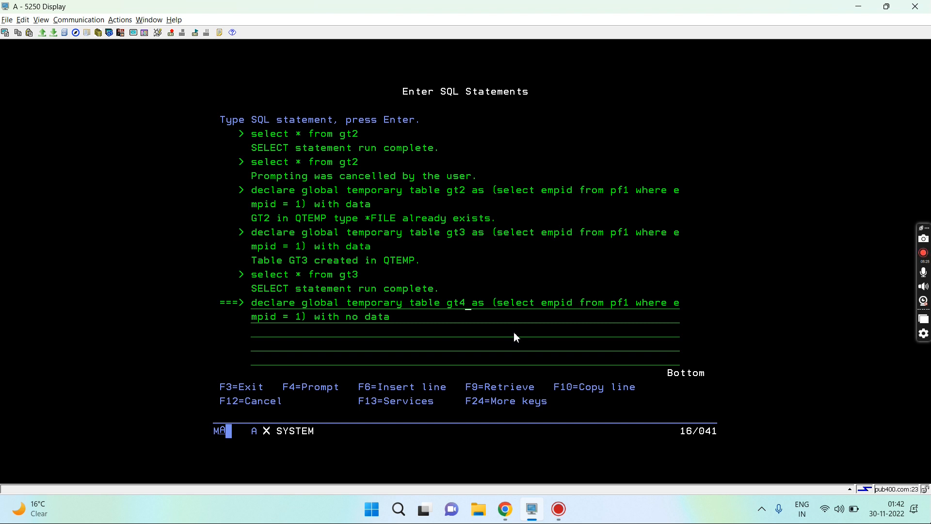
{"action": "key", "text": "Return"}
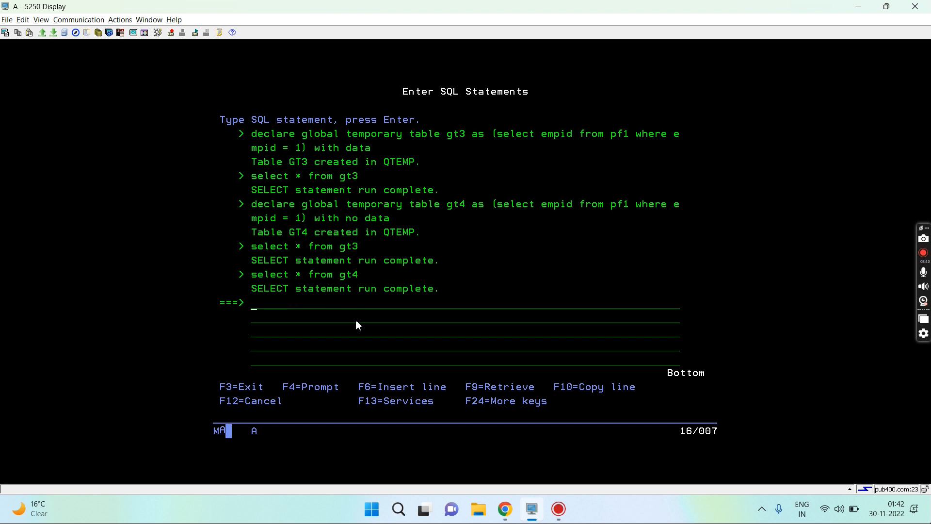
Run 'drop gt4', rejected, then correct it to 'drop table gt4'
{"action": "type", "text": "dr"}
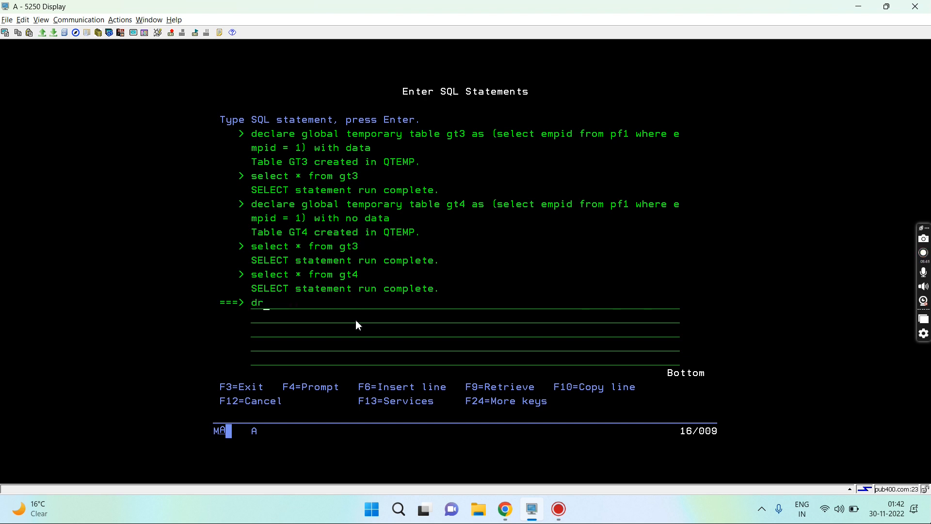
{"action": "type", "text": "op"}
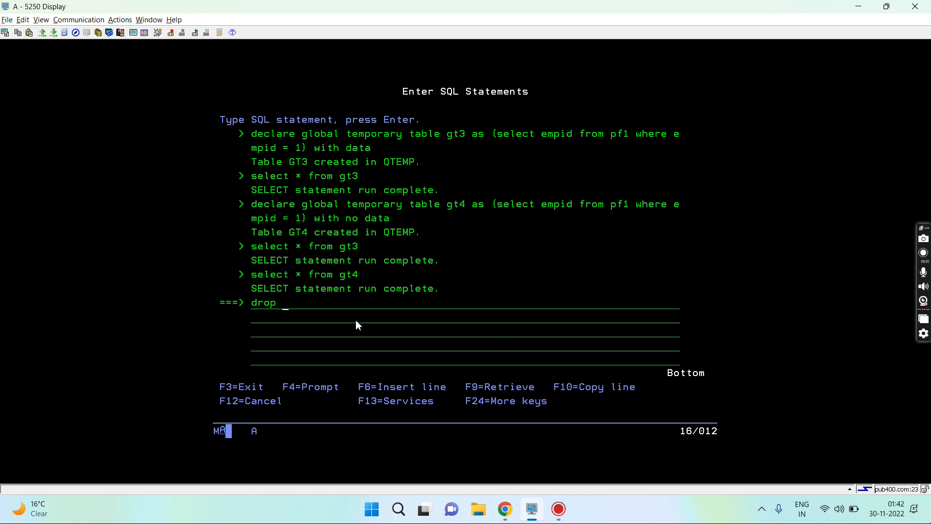
{"action": "type", "text": "gt4"}
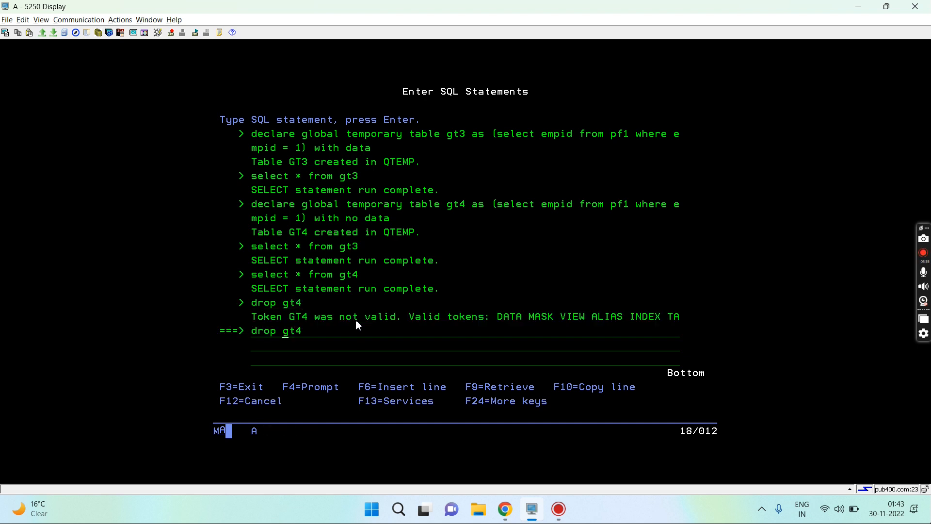
{"action": "type", "text": "tabl"}
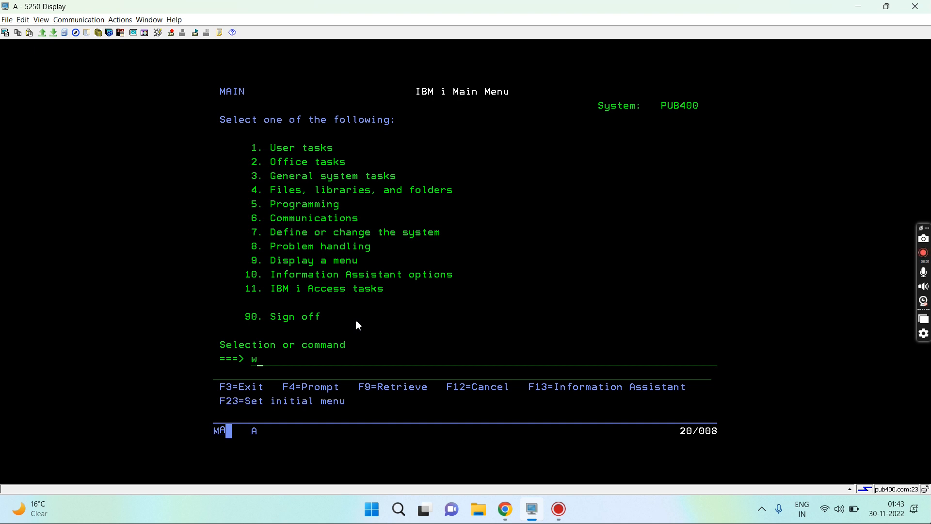
Run WRKOBJ QTEMP/* to list GT1–GT3, then restart the session with STRSQL
{"action": "type", "text": "rkobj"}
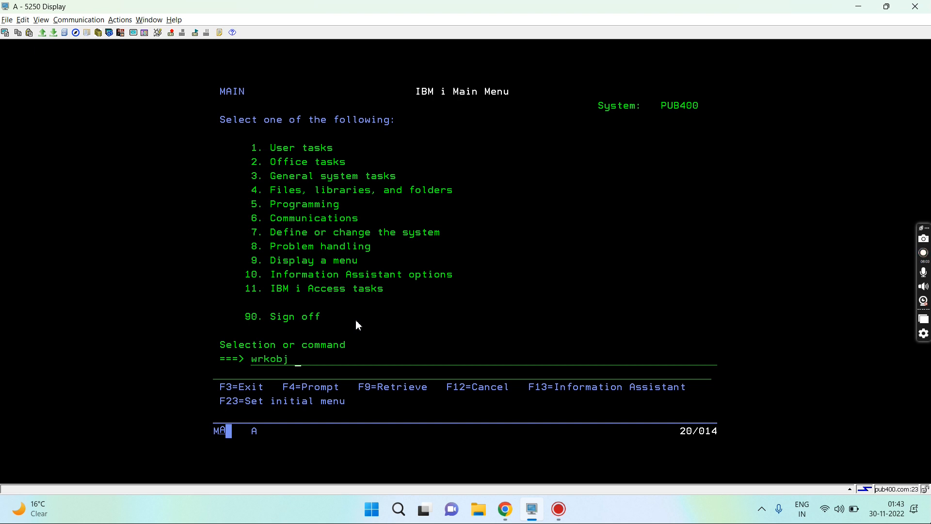
{"action": "type", "text": "qtemp"}
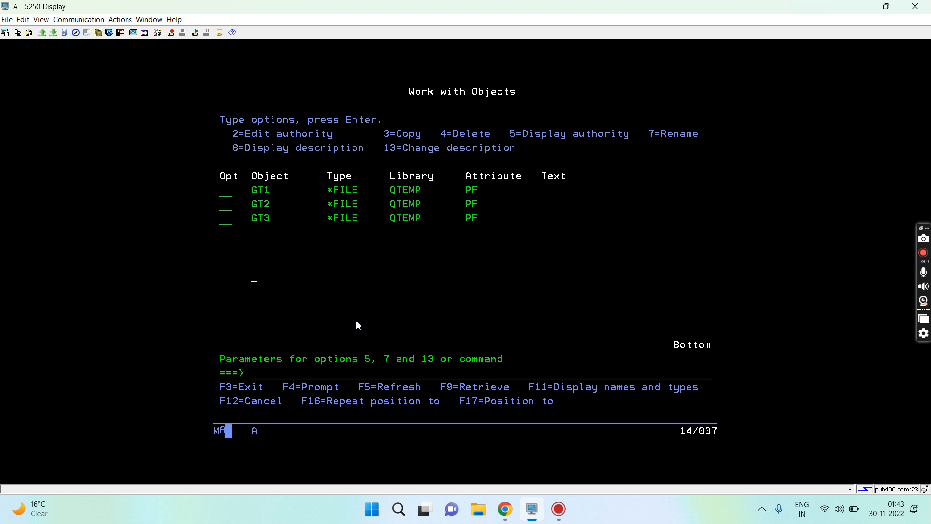
{"action": "type", "text": "strsql"}
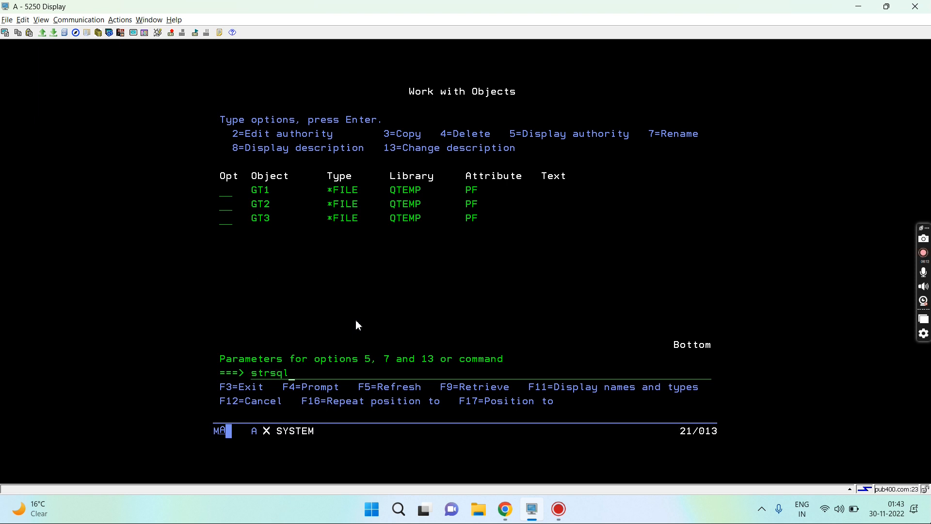
{"action": "key", "text": "Return"}
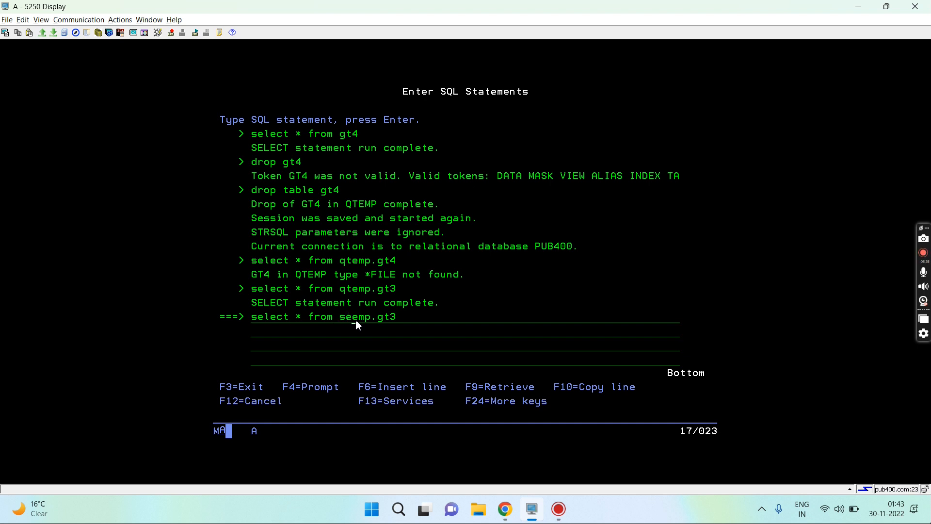
Query GT3 through the SESSION qualifier, then leave the STRSQL session with F3
{"action": "type", "text": "session"}
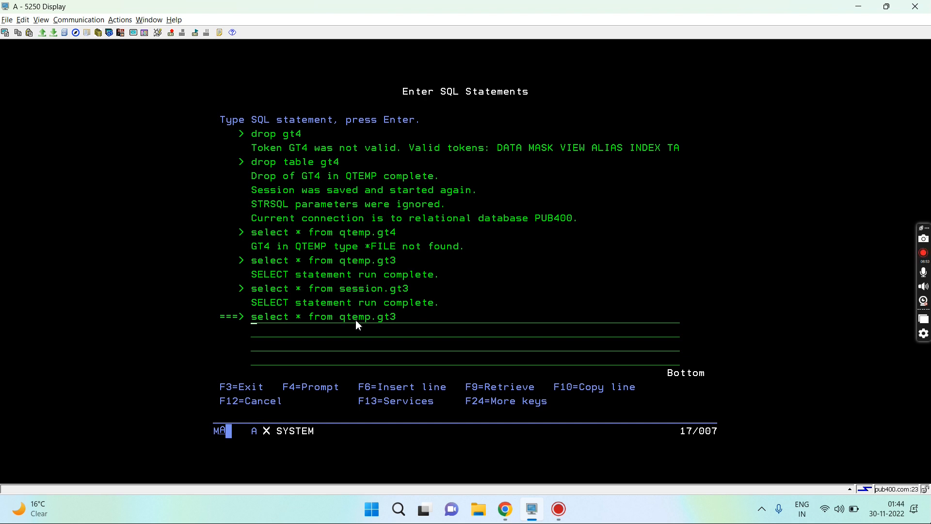
{"action": "key", "text": "F3"}
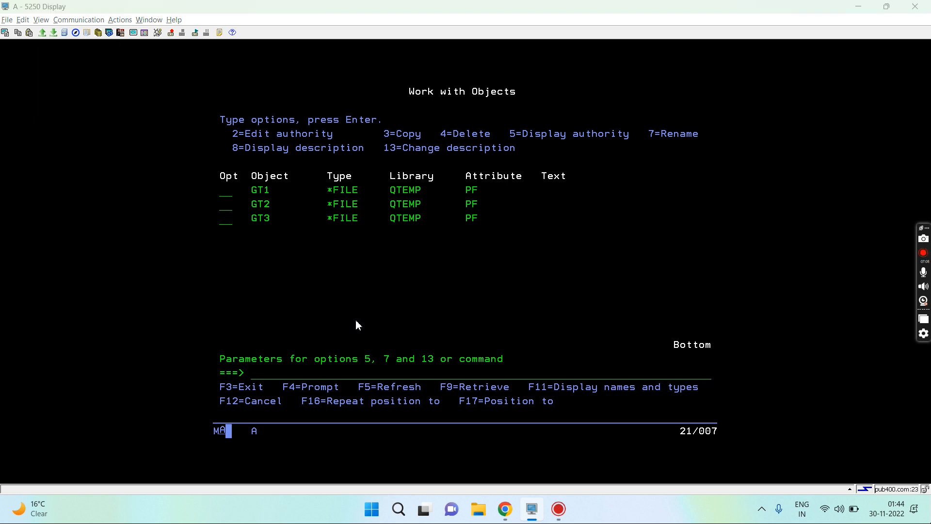
Switch to the Trello card about declaring global temporary tables in Chrome
{"action": "left_click", "coordinate": [505, 509]}
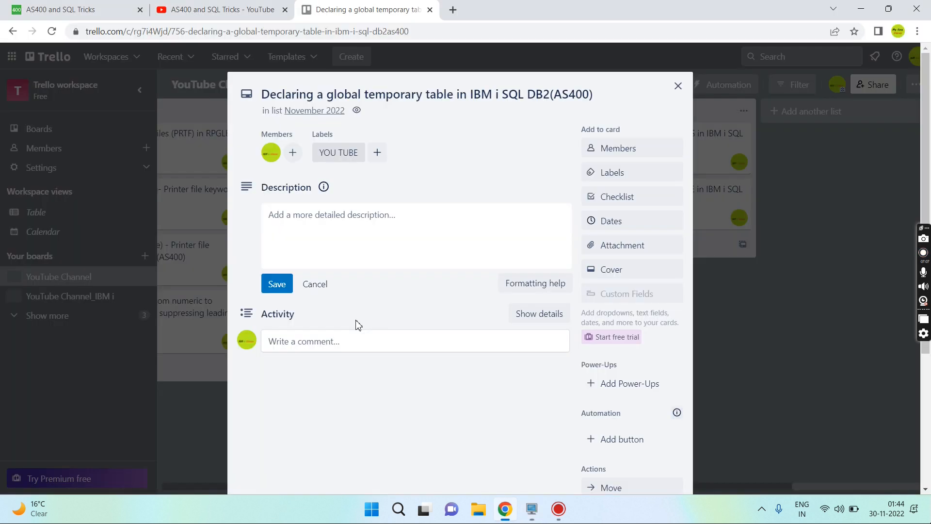